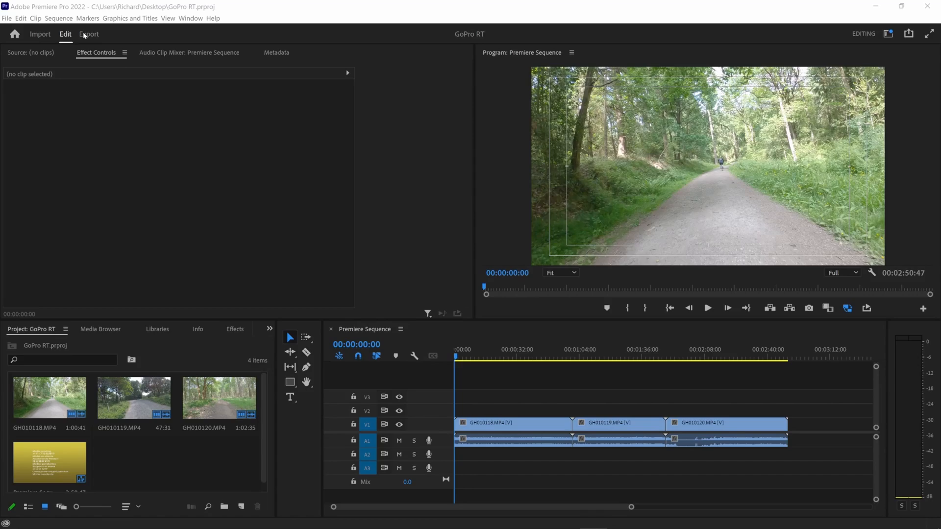
# Match the export settings to the source, giving a custom 2704x1520, 59.94 fps preset
pyautogui.click(88, 34)
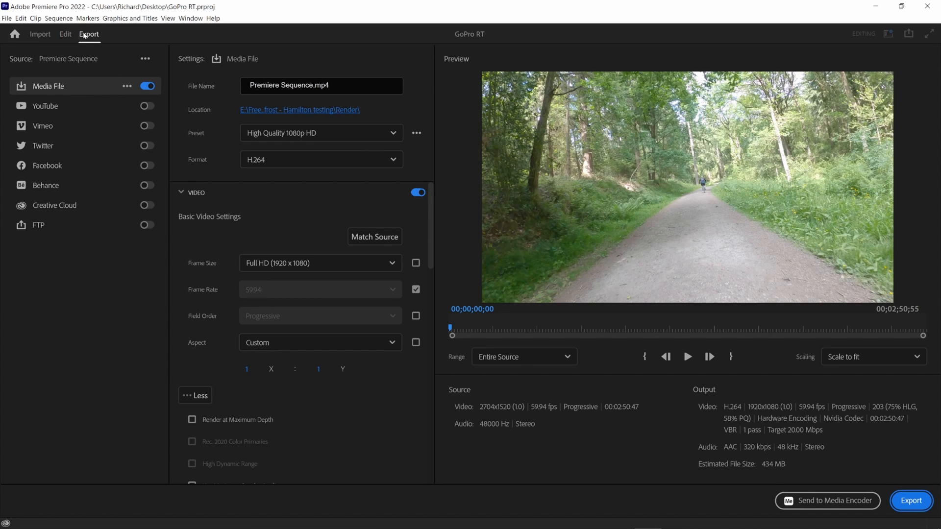
pyautogui.moveTo(306, 274)
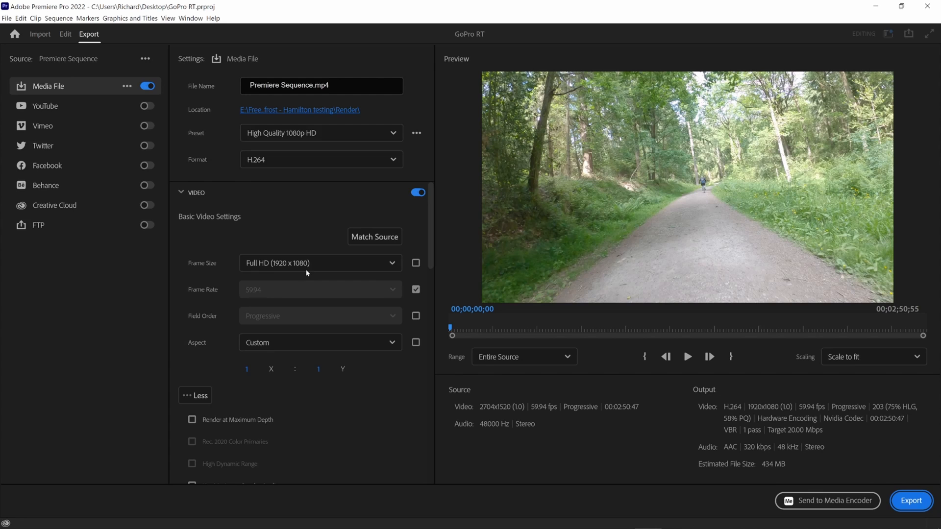
pyautogui.click(320, 263)
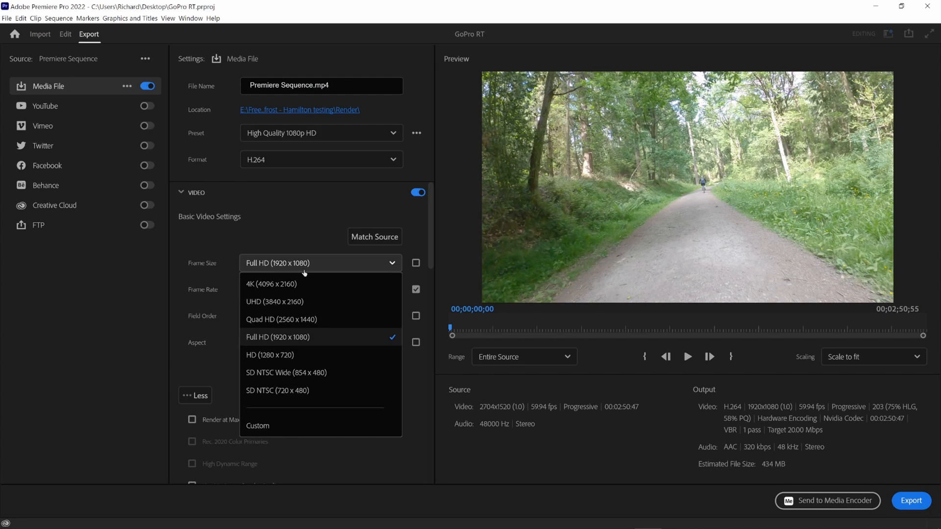
pyautogui.click(278, 337)
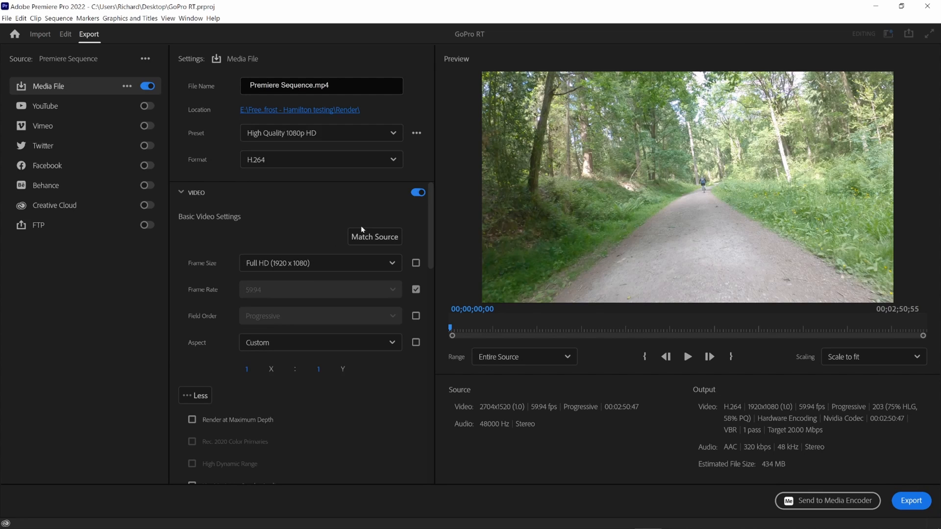
pyautogui.click(374, 237)
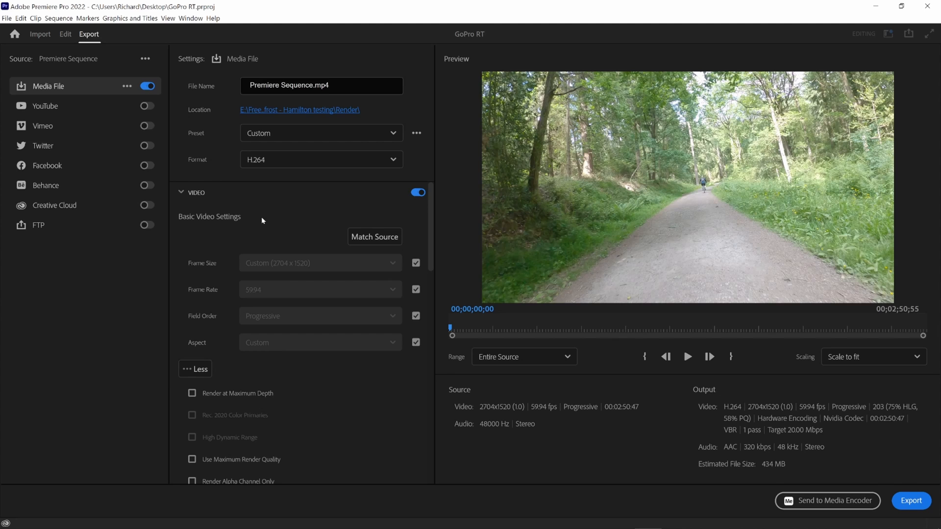
pyautogui.moveTo(340, 268)
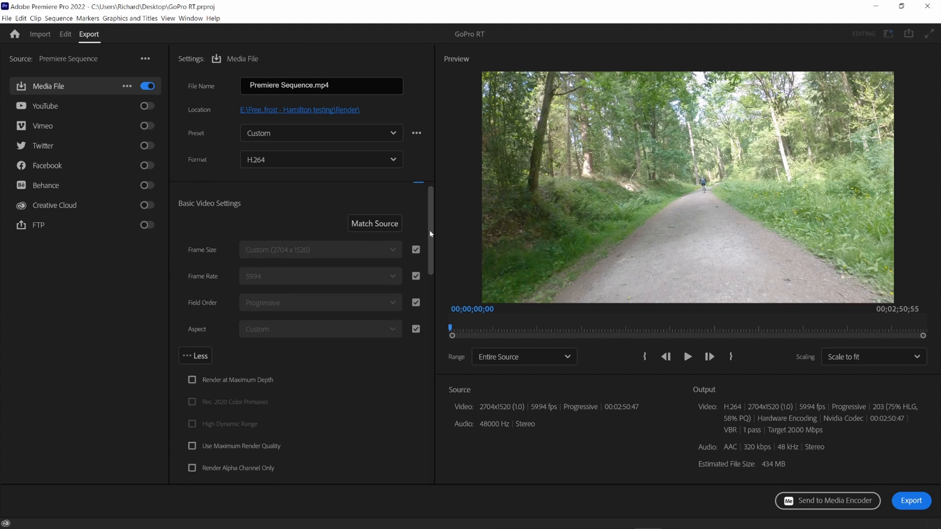
# Enable Render at Maximum Depth and Use Maximum Render Quality in the Video export settings
pyautogui.scroll(-3)
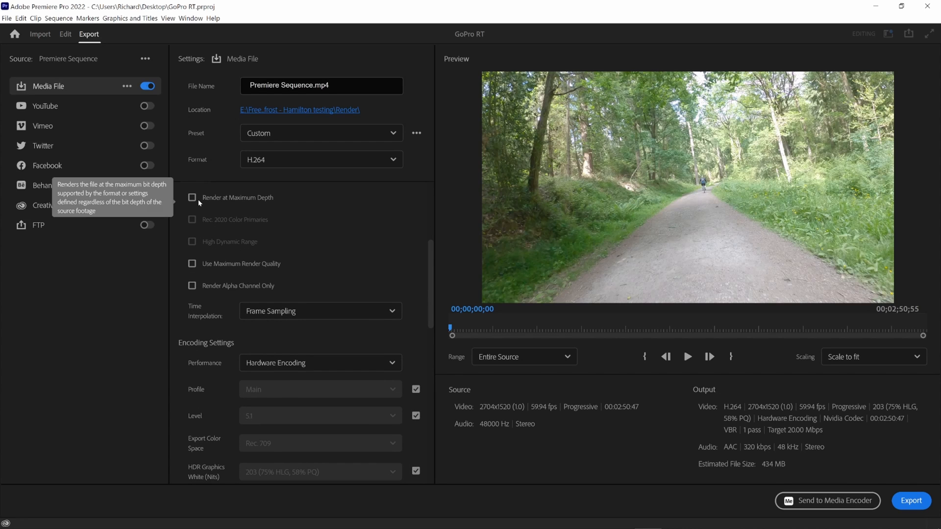
pyautogui.click(192, 198)
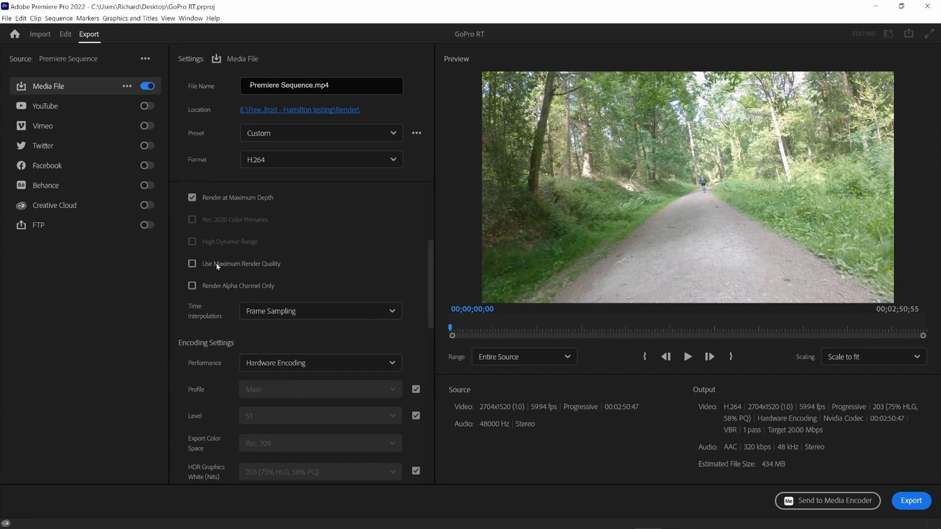
pyautogui.click(192, 264)
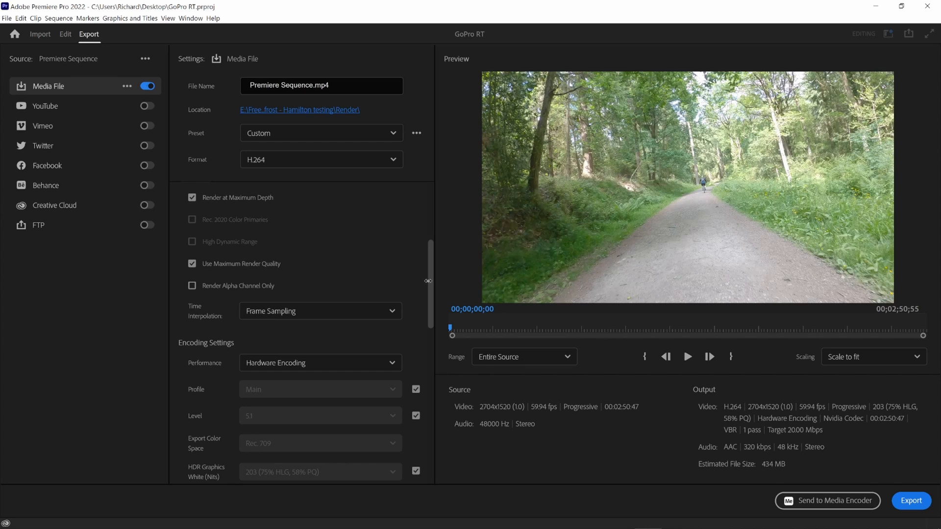
pyautogui.scroll(-3)
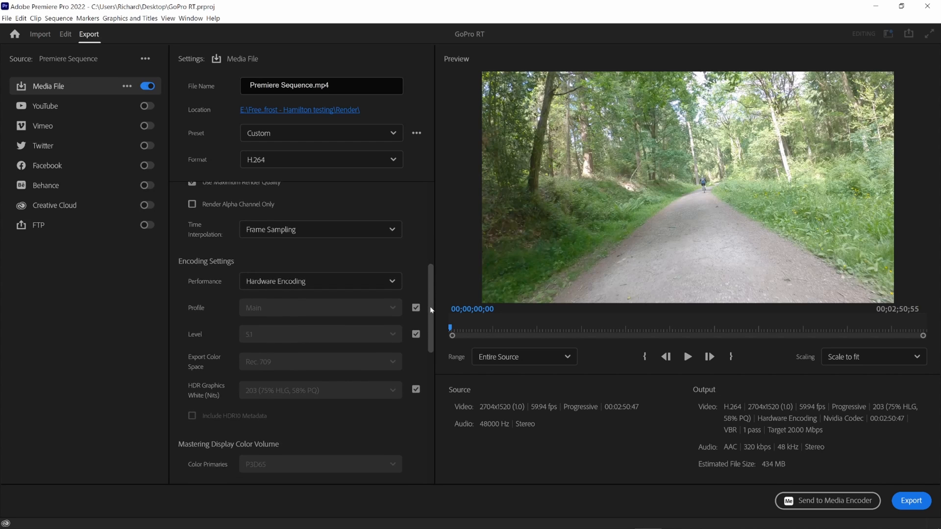
pyautogui.scroll(-3)
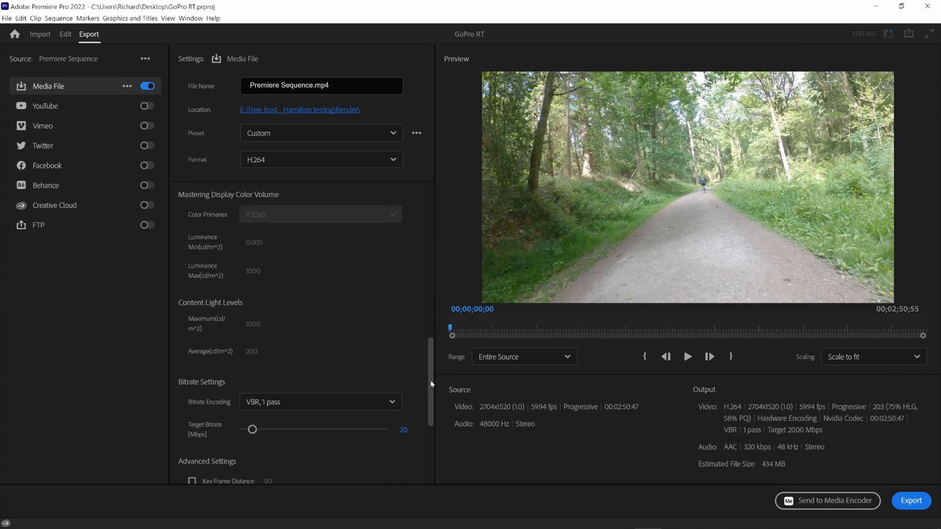
pyautogui.scroll(-3)
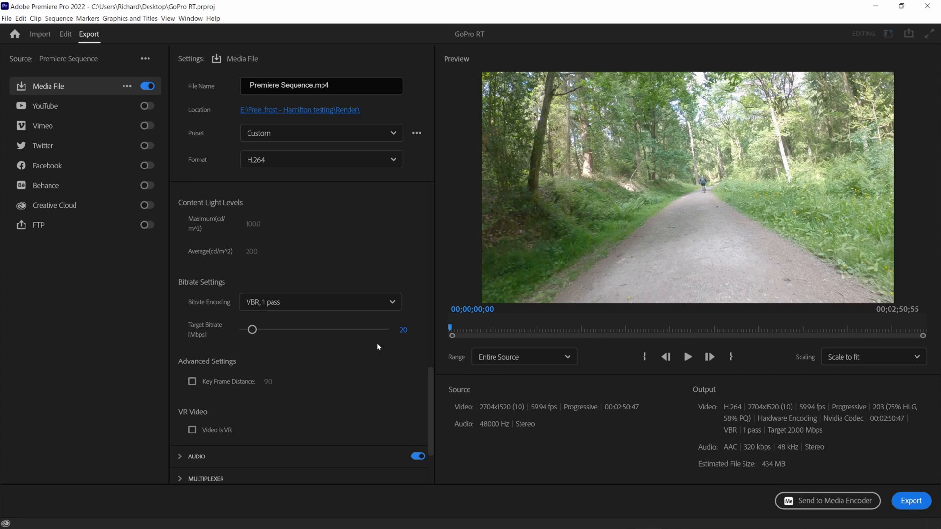
# Select the Target Bitrate field under Bitrate Settings to begin changing it
pyautogui.click(299, 109)
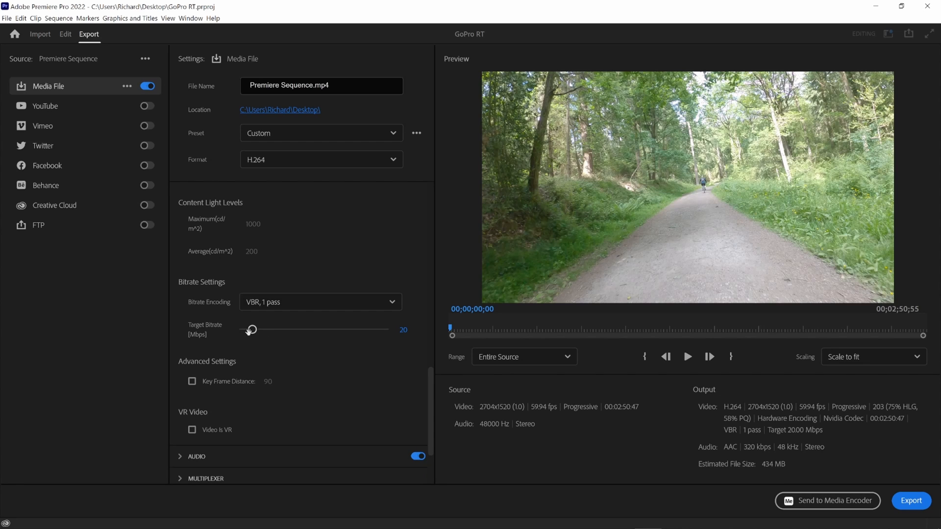
pyautogui.moveTo(207, 334)
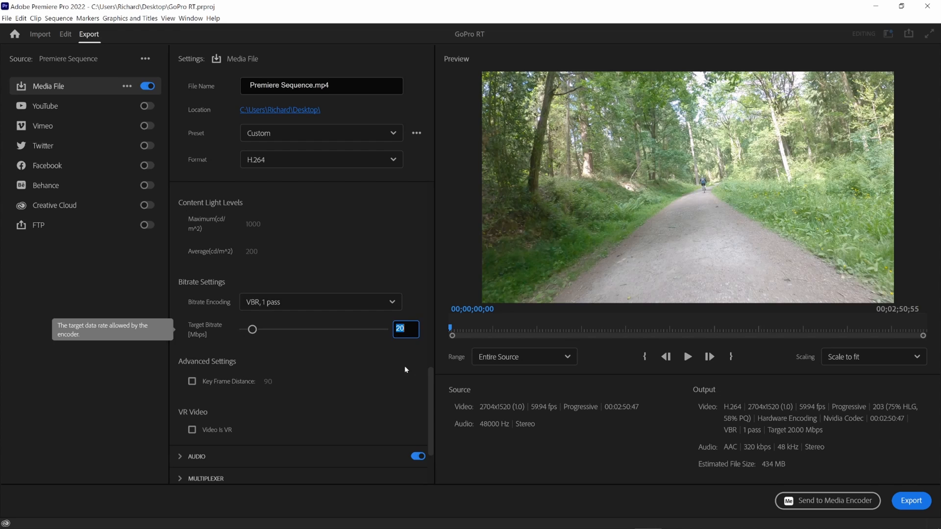
pyautogui.moveTo(405, 370)
pyautogui.write('70')
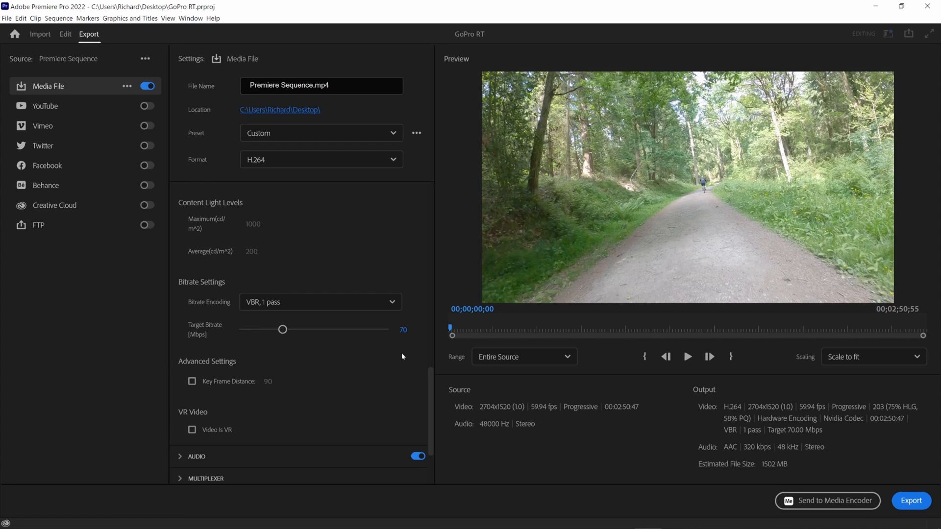
pyautogui.moveTo(396, 354)
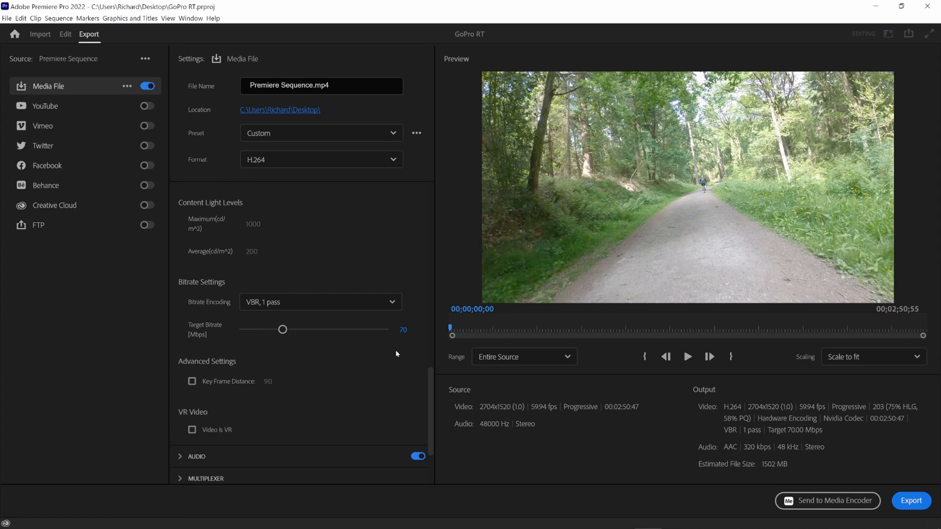
pyautogui.moveTo(804, 409)
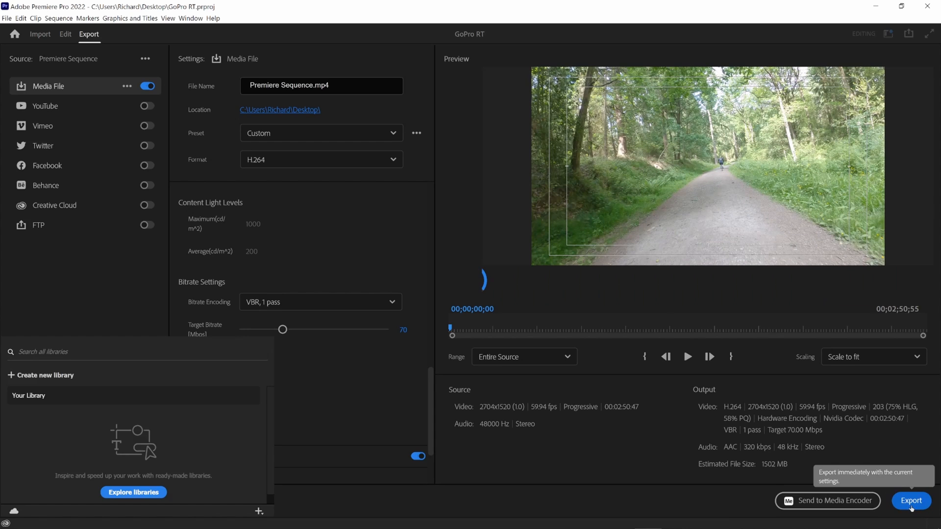
# Launch the Premiere Pro export with the 70 Mbps target bitrate settings
pyautogui.click(911, 501)
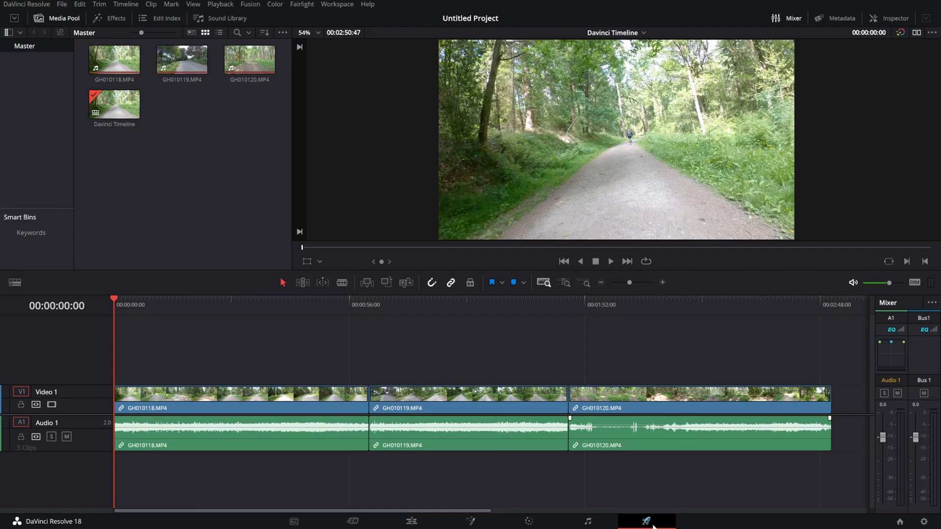
# On the Deliver page, save the render to the Desktop as 'Davinci Sequence'
pyautogui.click(645, 521)
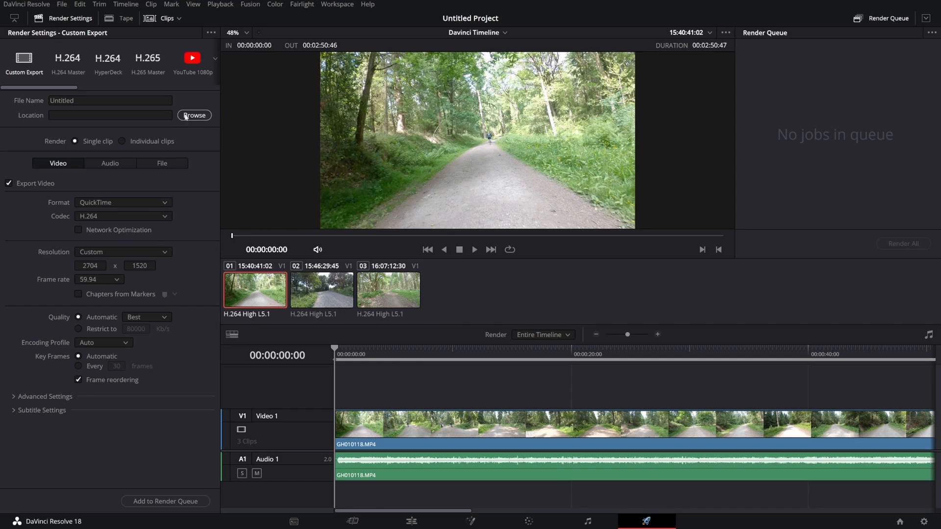
pyautogui.click(194, 115)
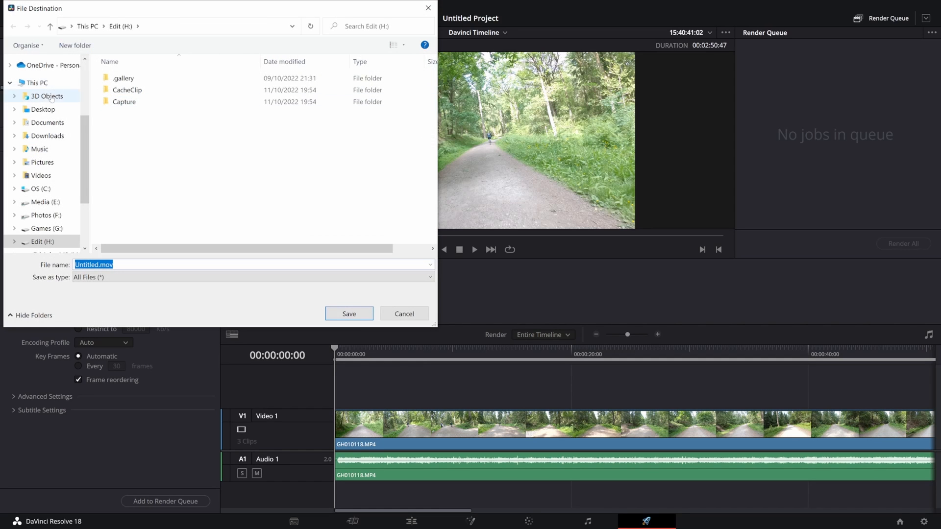
pyautogui.click(42, 110)
pyautogui.write('Davinci Sequence')
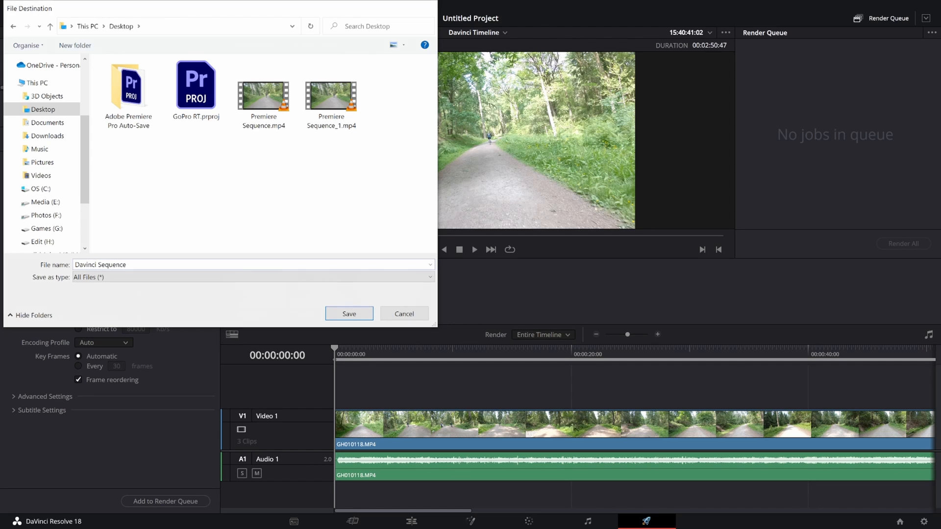
pyautogui.click(348, 314)
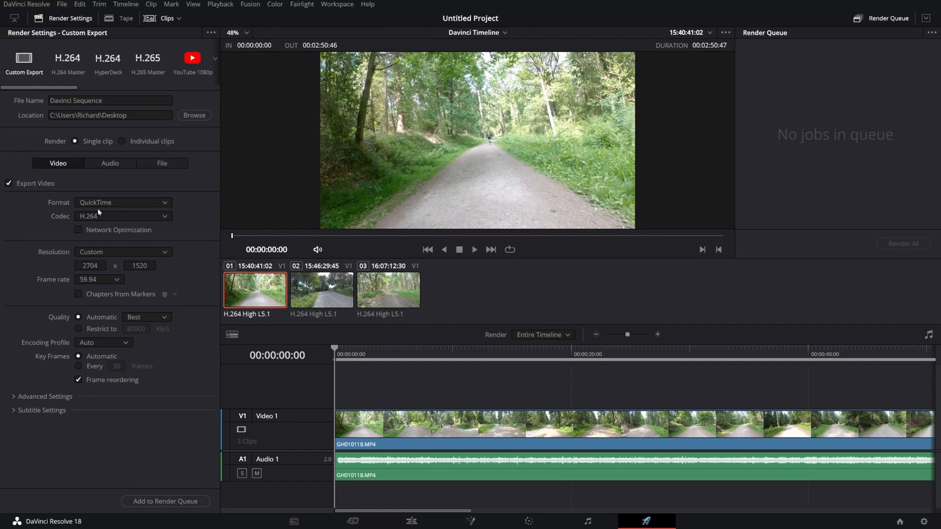
# Set the render format to MP4, restrict bitrate to 70000 Kb/s, and expand Advanced Settings
pyautogui.click(123, 202)
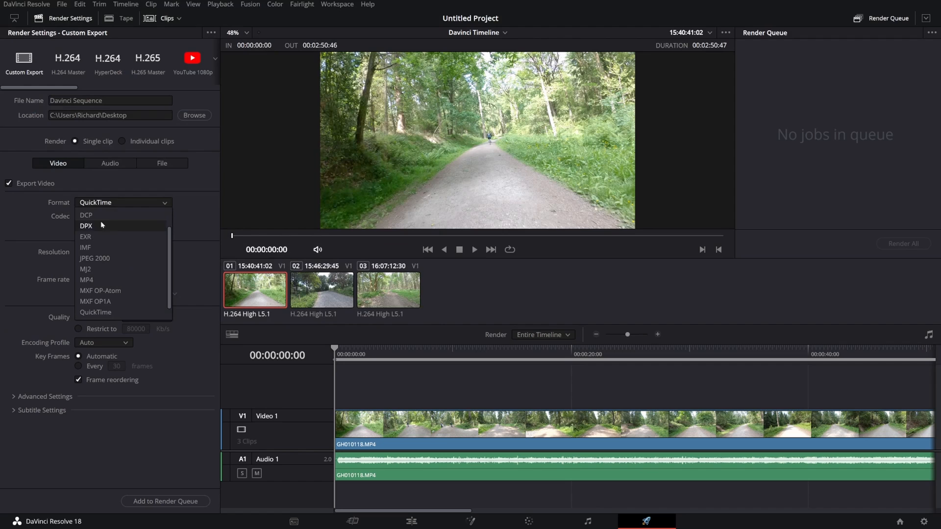
pyautogui.click(86, 279)
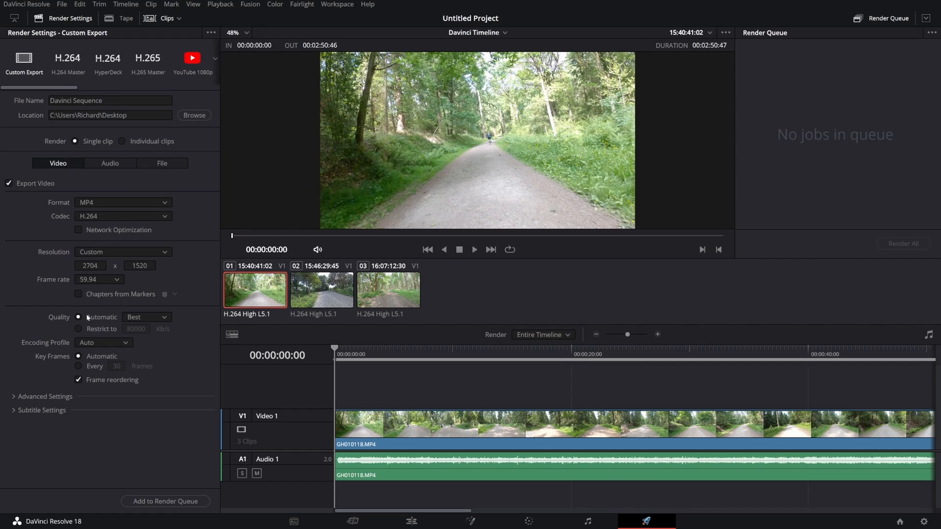
pyautogui.click(78, 328)
pyautogui.write('70000')
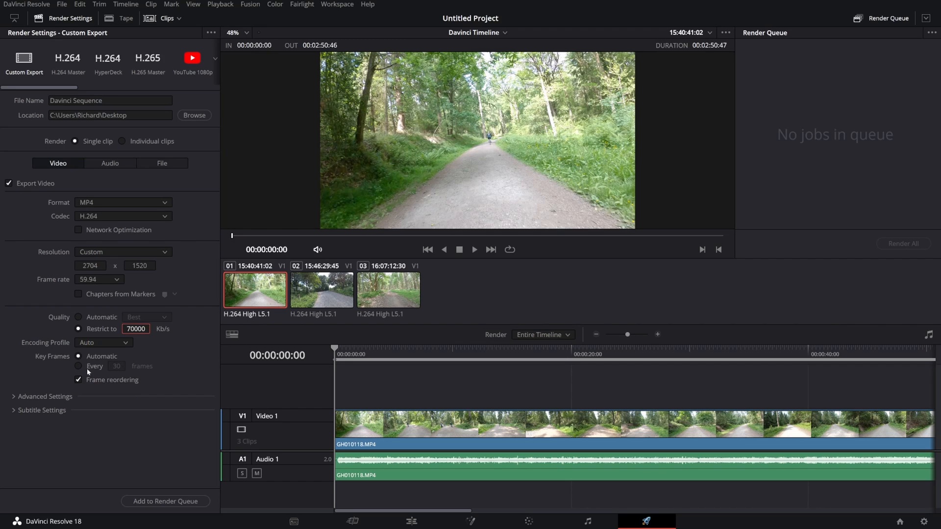
pyautogui.click(44, 396)
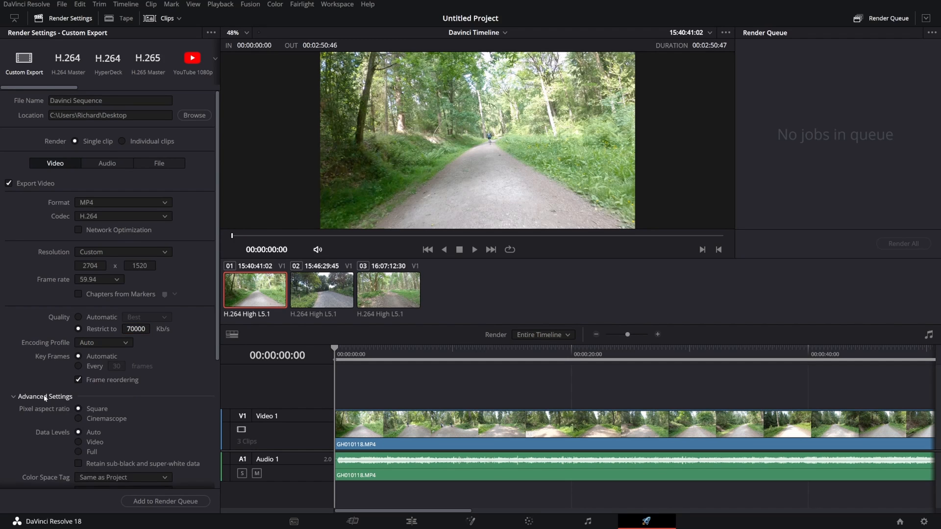
# Add the job to the render queue and start rendering it
pyautogui.scroll(-3)
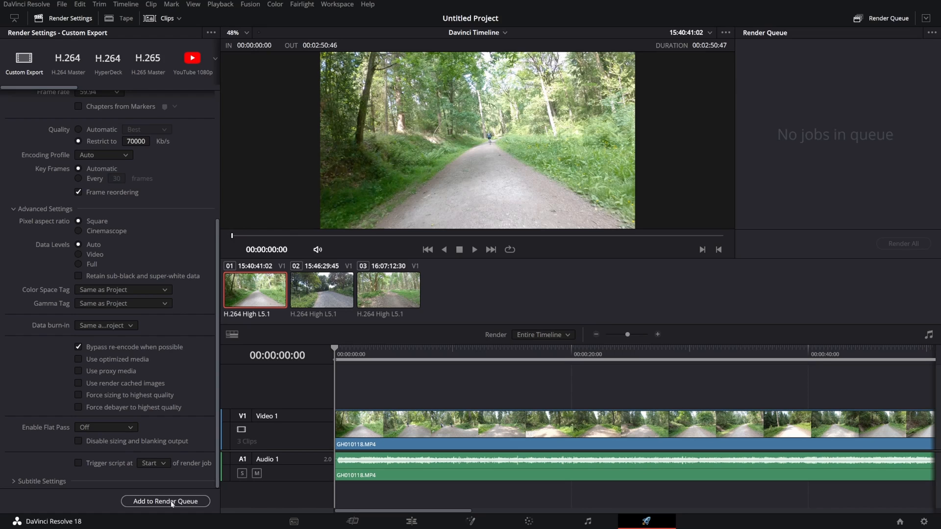
pyautogui.click(165, 501)
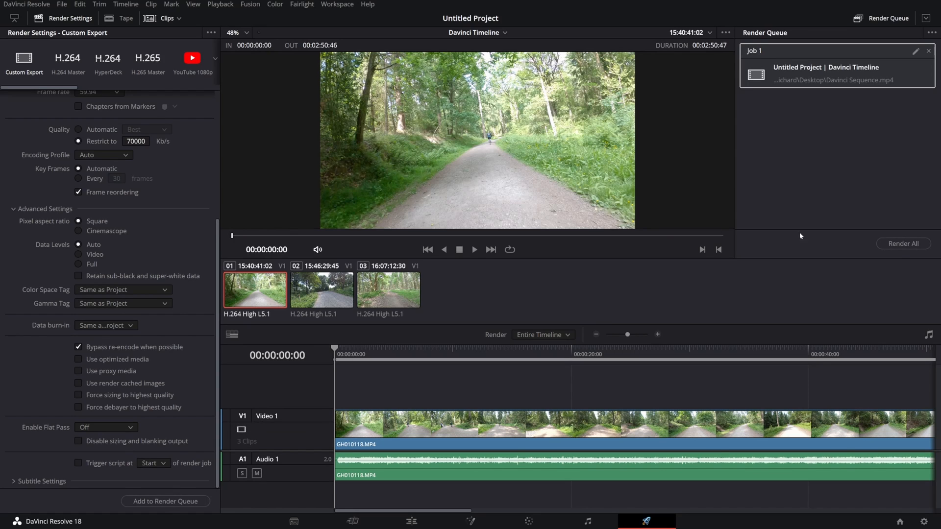
pyautogui.click(903, 243)
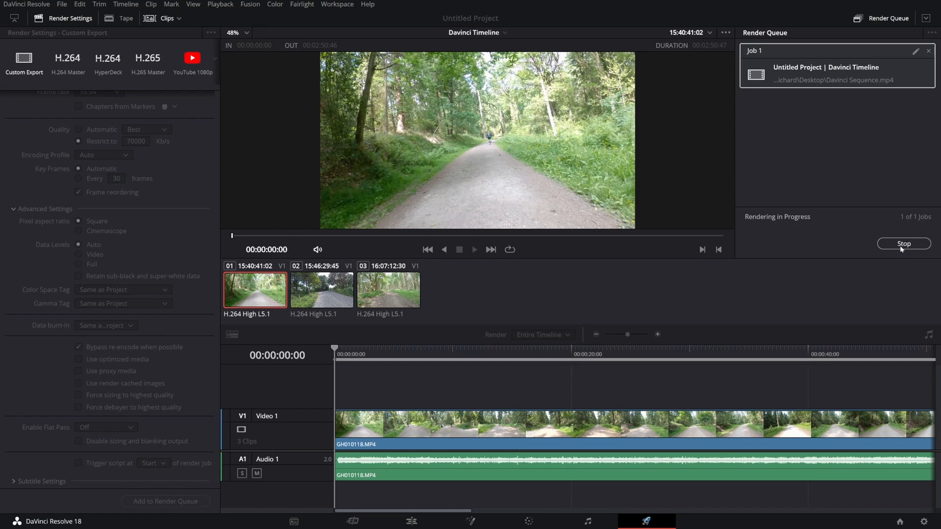